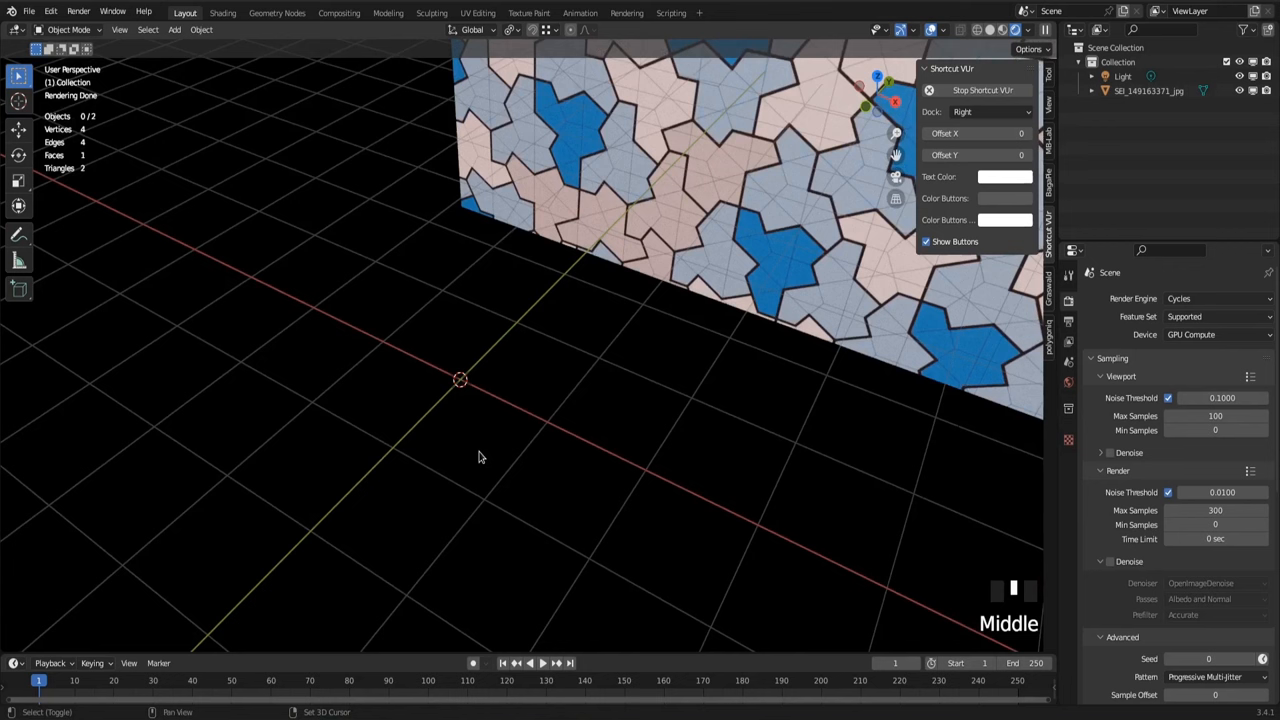
Step: Add a cylinder mesh with 6 vertices to the empty scene
key(shift+a)
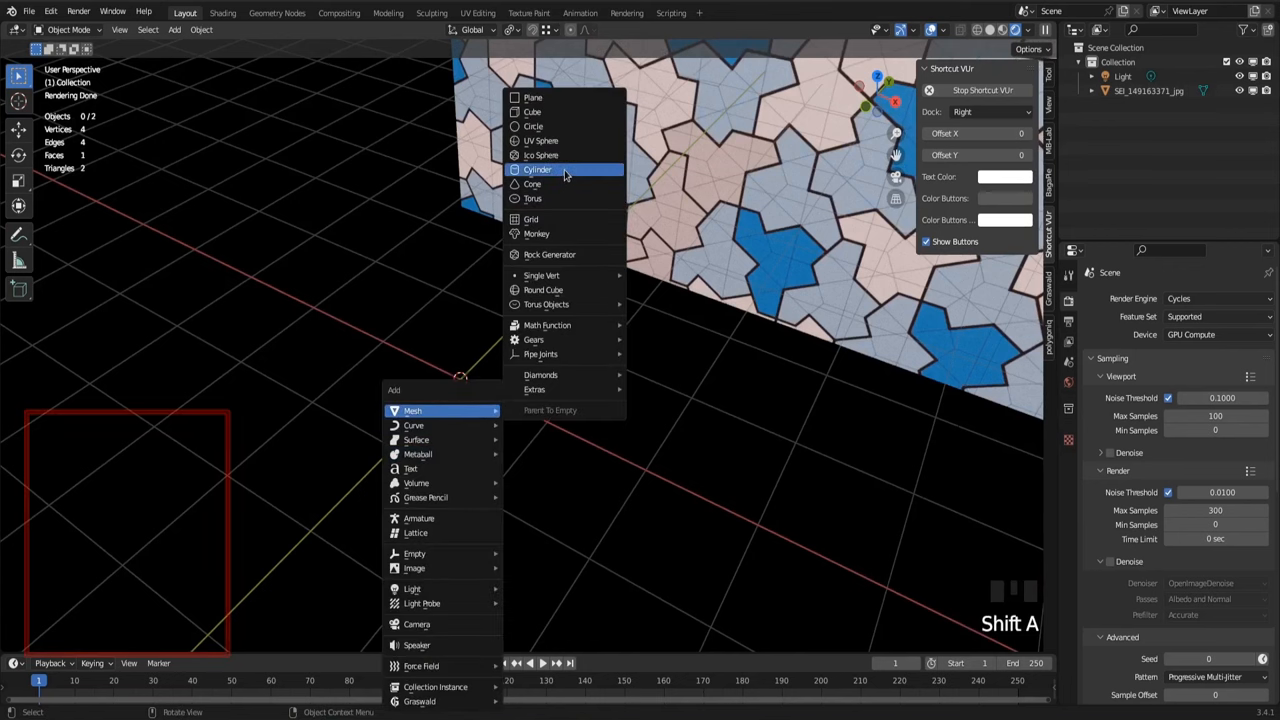
click(536, 168)
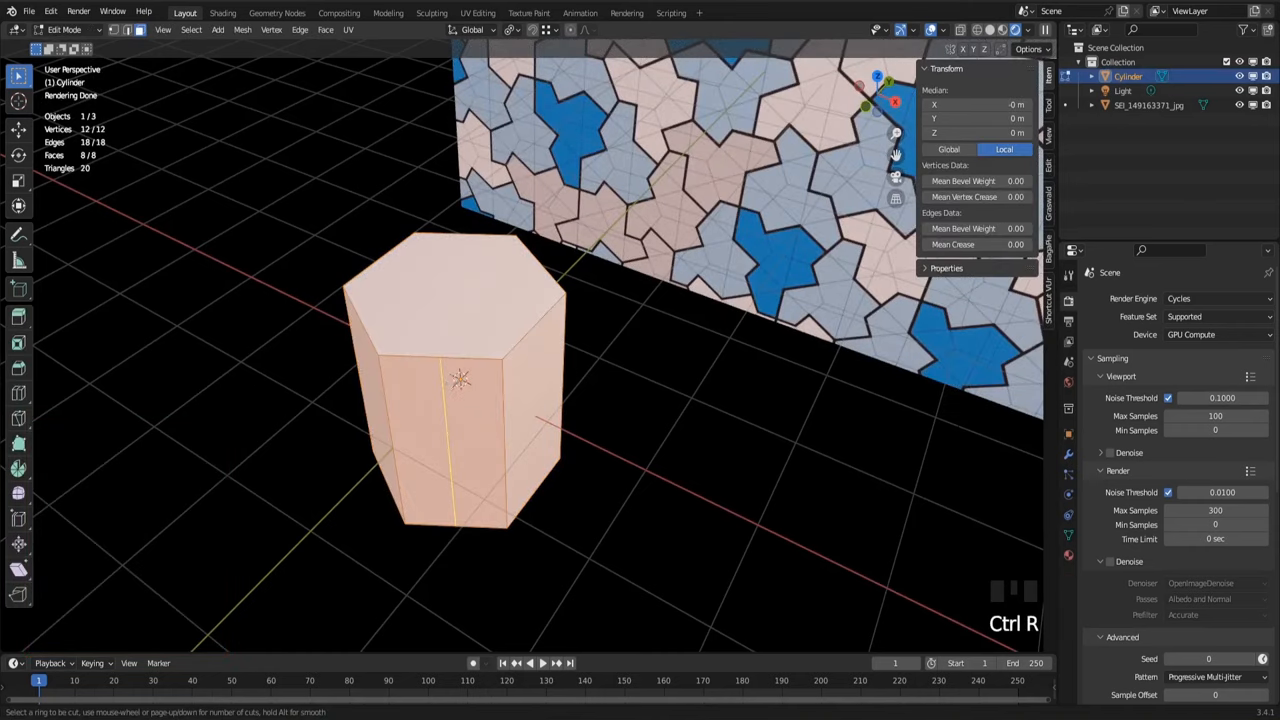
Step: Select the cylinder's top face and cut the mesh down to one triangular slice
click(544, 348)
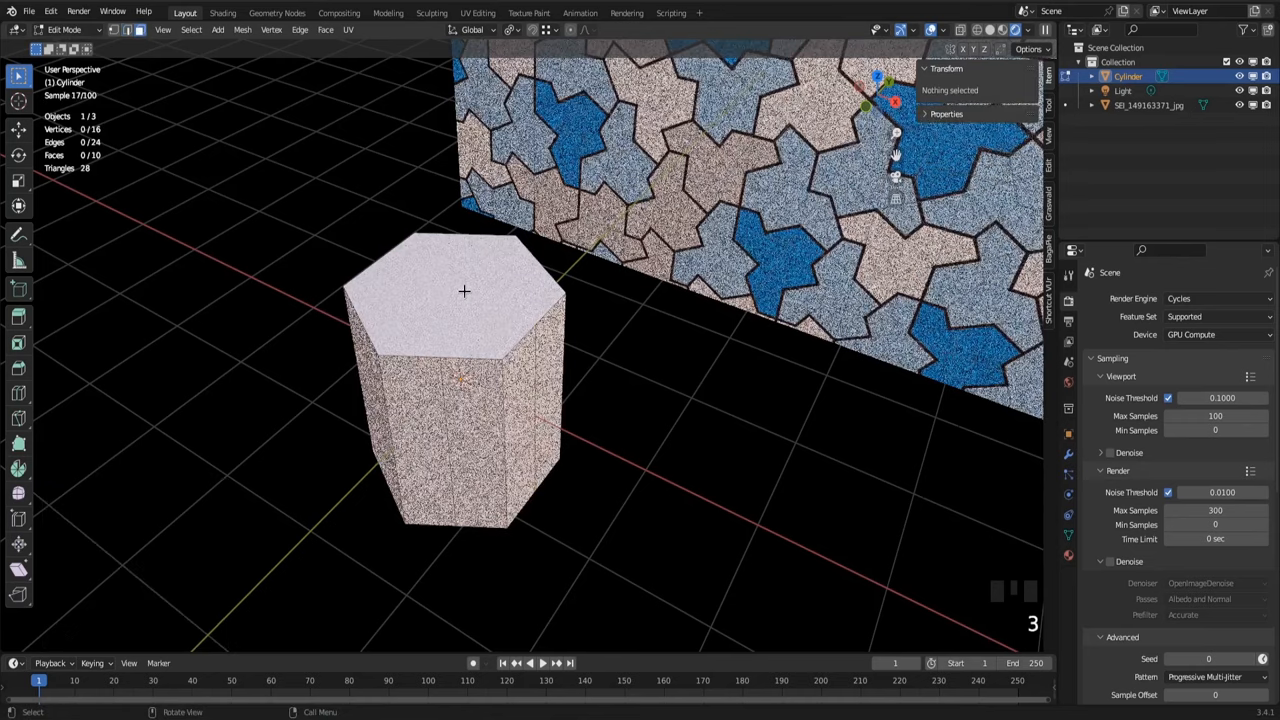
click(464, 292)
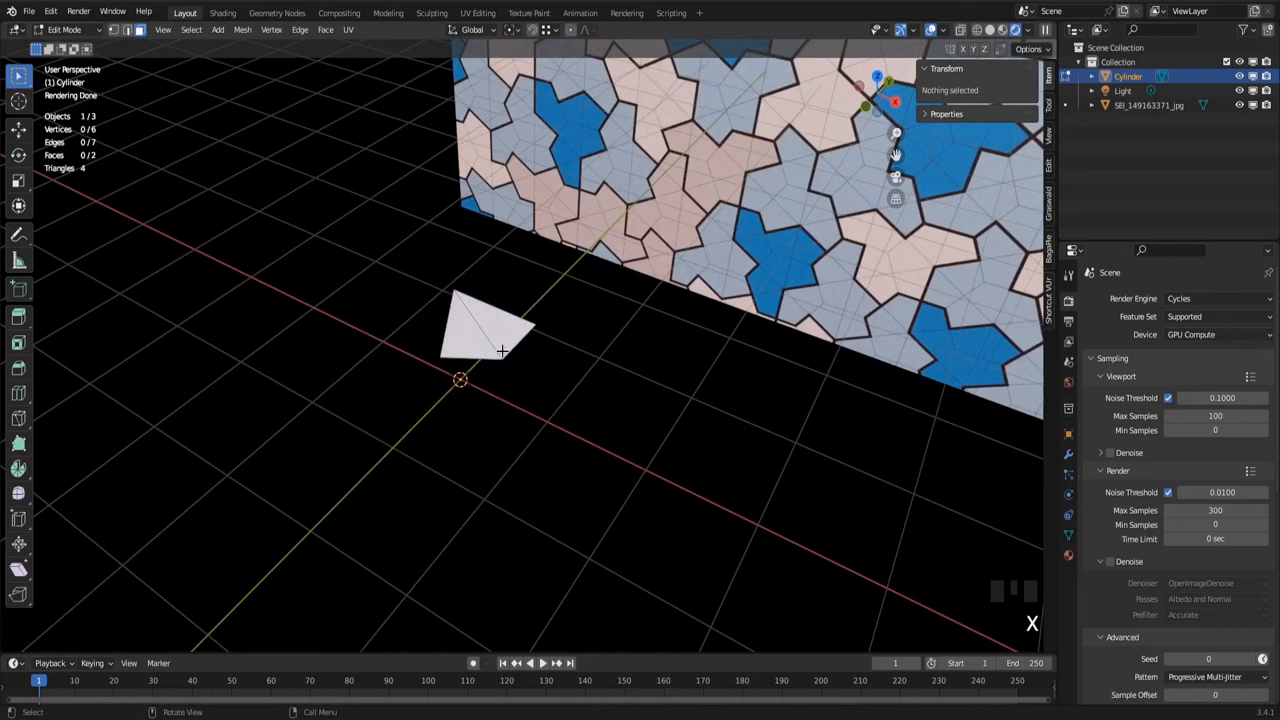
mouse_move(498, 348)
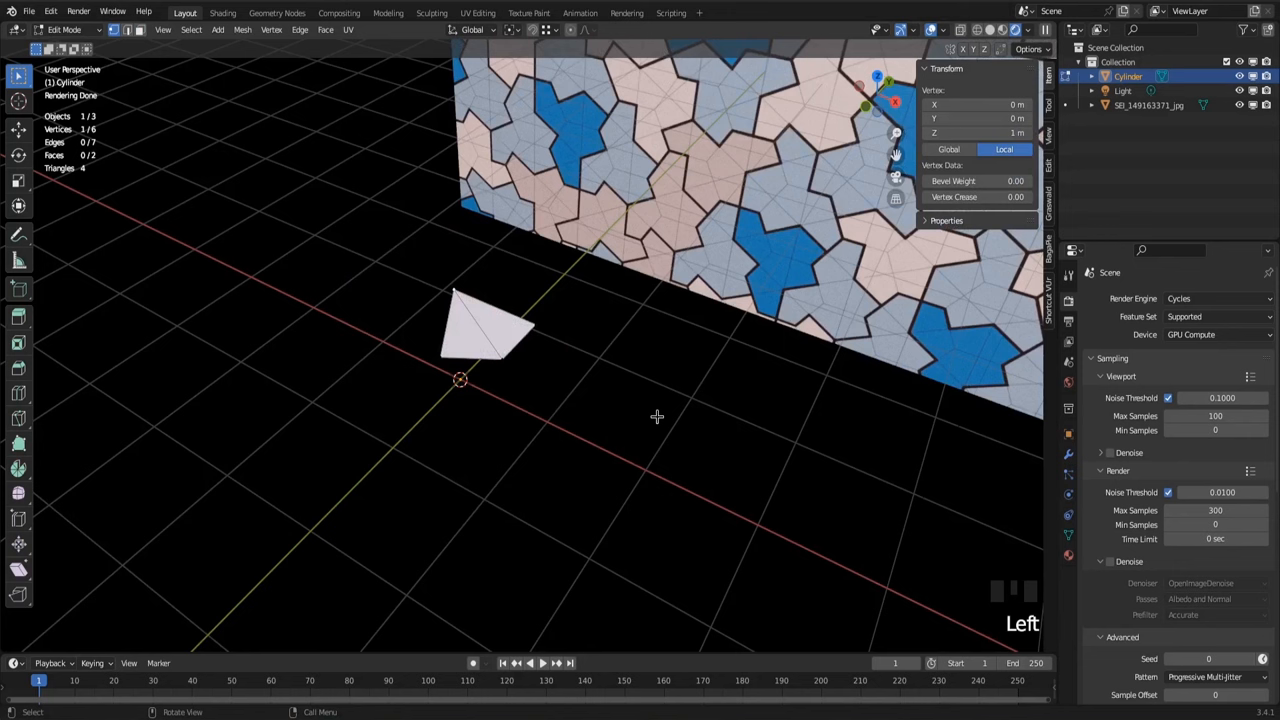
Step: Snap the 3D cursor to the triangle's corner vertex and reselect the triangle around it
key(shift+s)
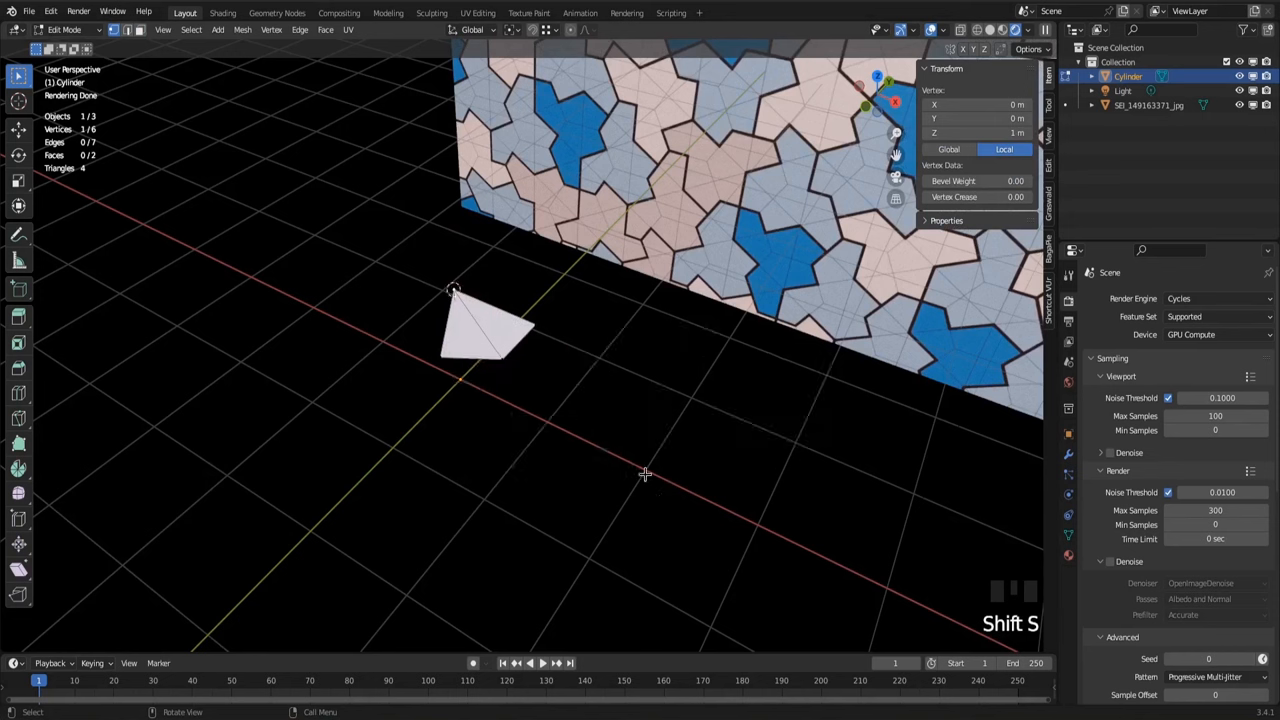
click(512, 30)
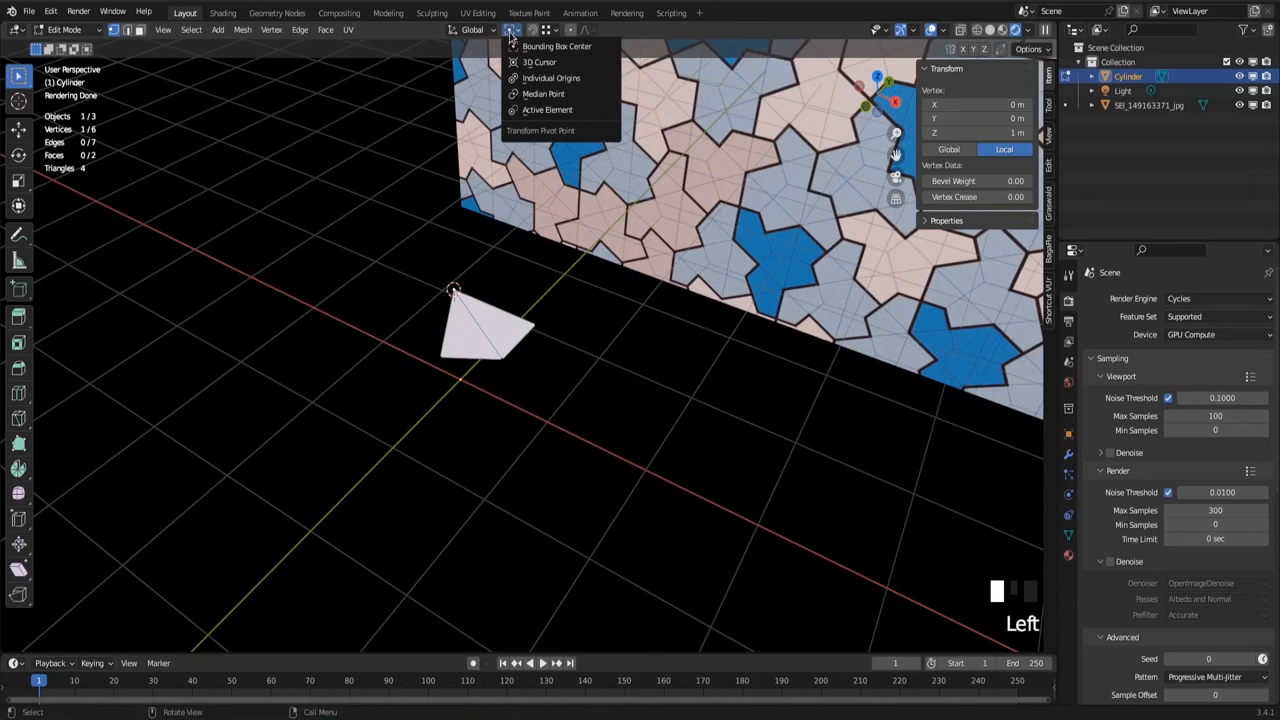
mouse_move(540, 62)
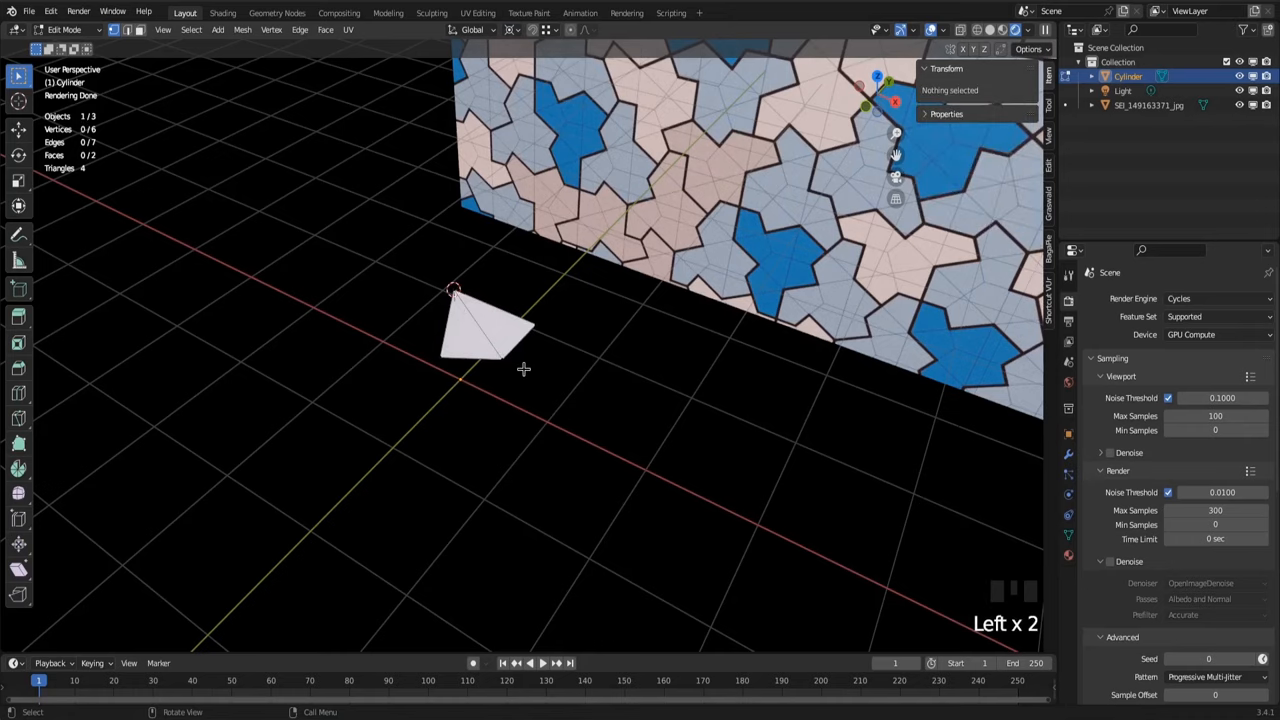
click(484, 330)
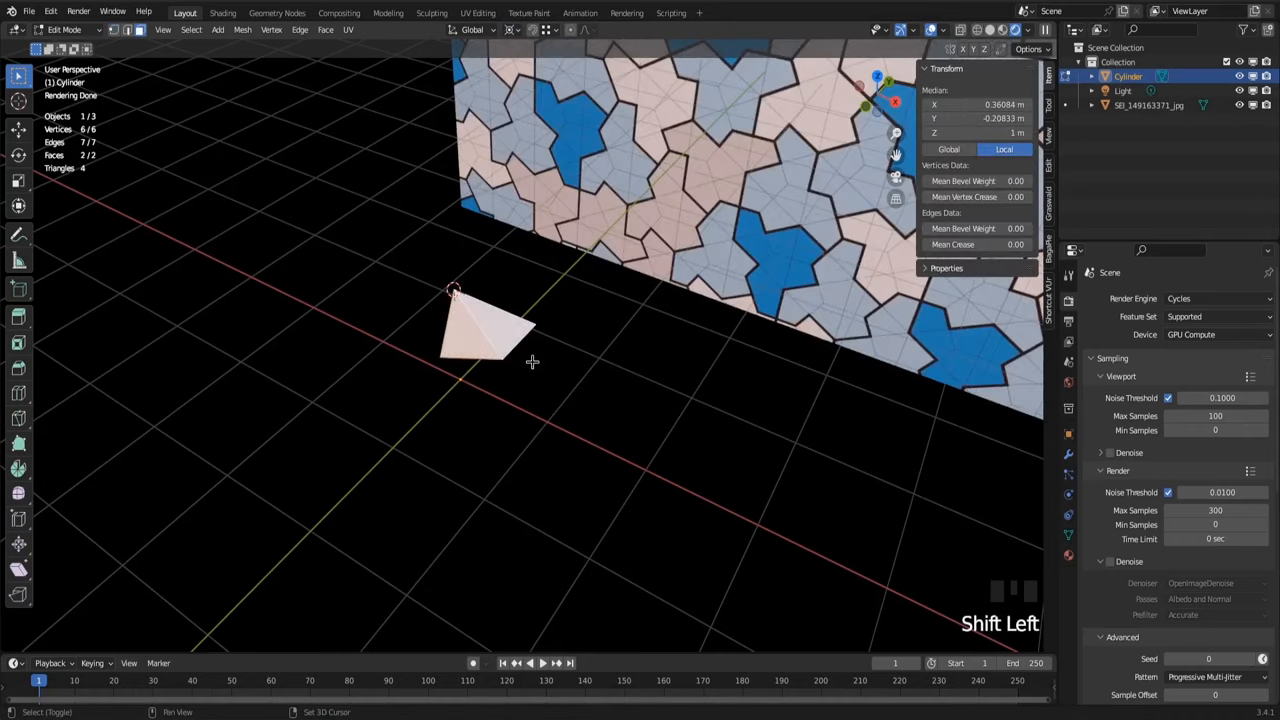
Step: Duplicate the triangle and rotate the copy 60 degrees about Z around the cursor
key(shift+d)
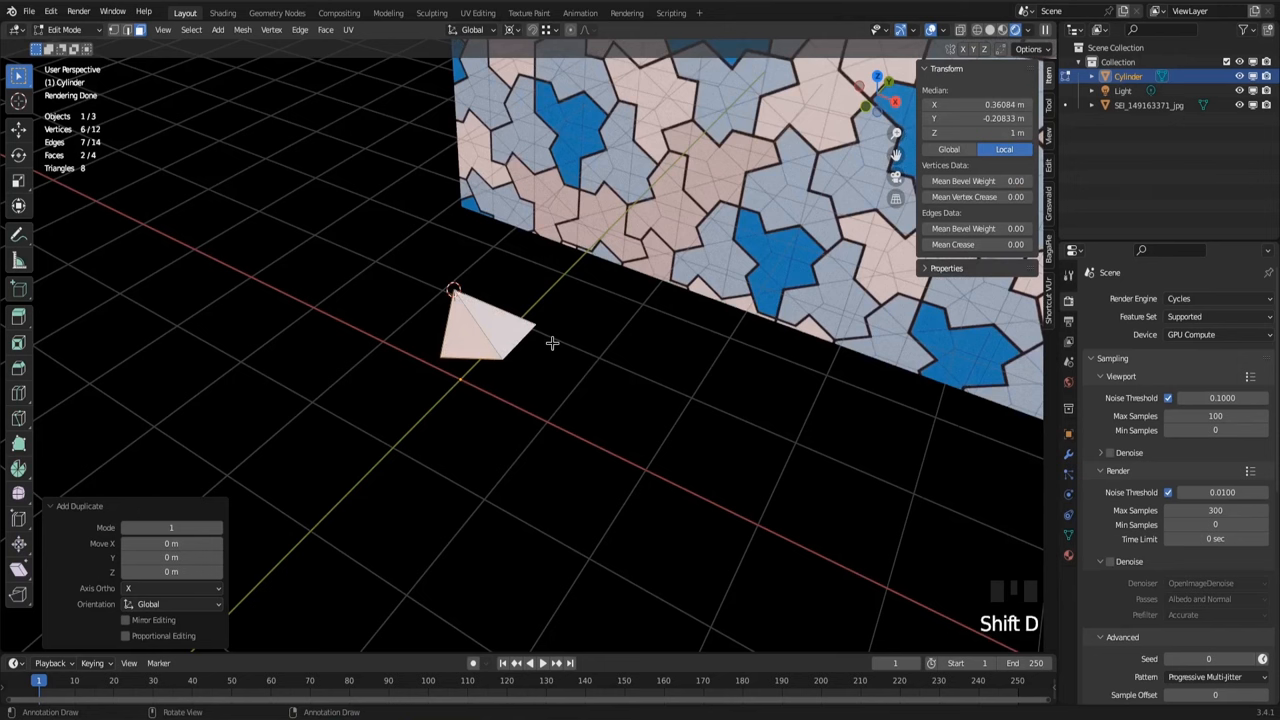
key(r)
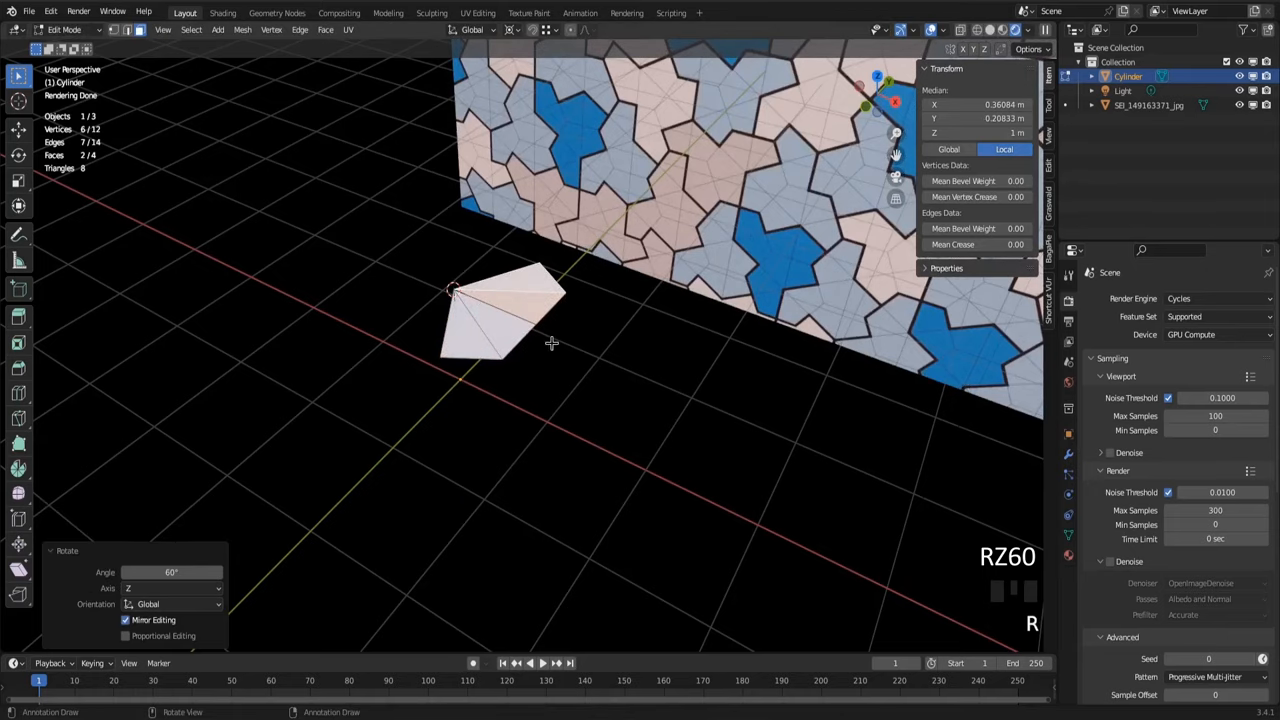
mouse_move(472, 340)
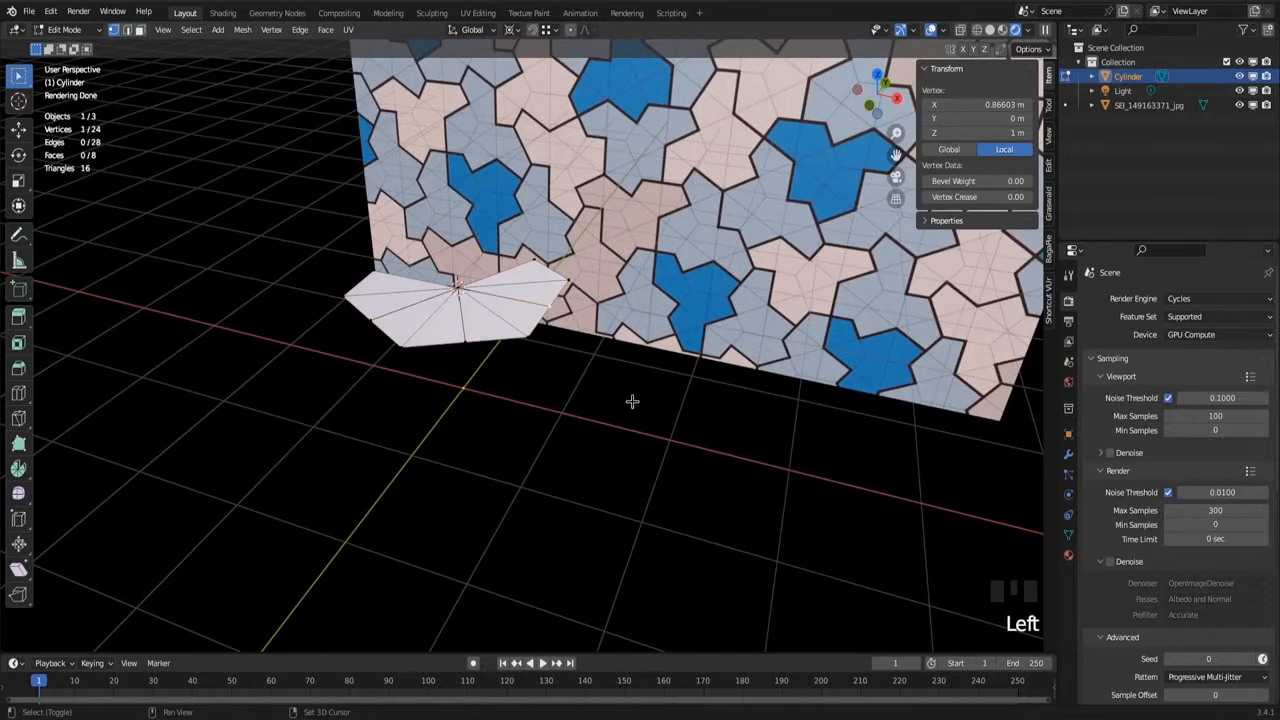
Step: Duplicate the hexagon slices and mirror the copy across X with scale -1
key(shift+s)
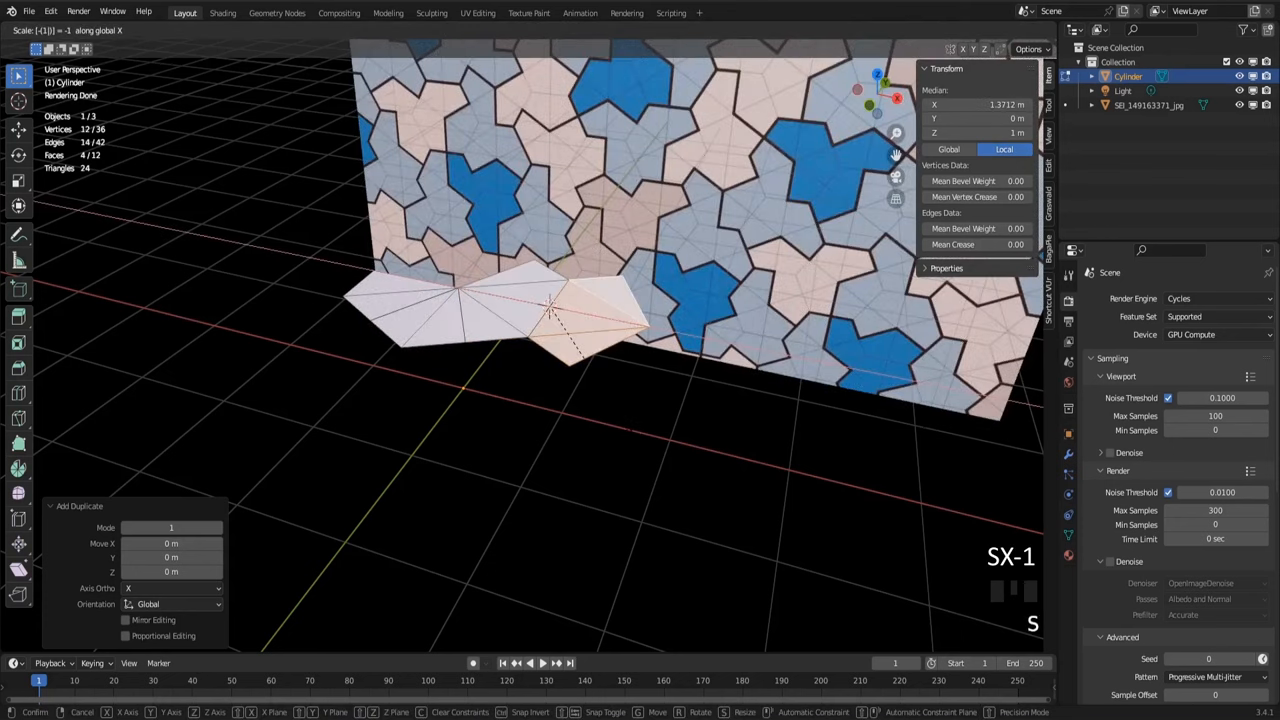
key(Return)
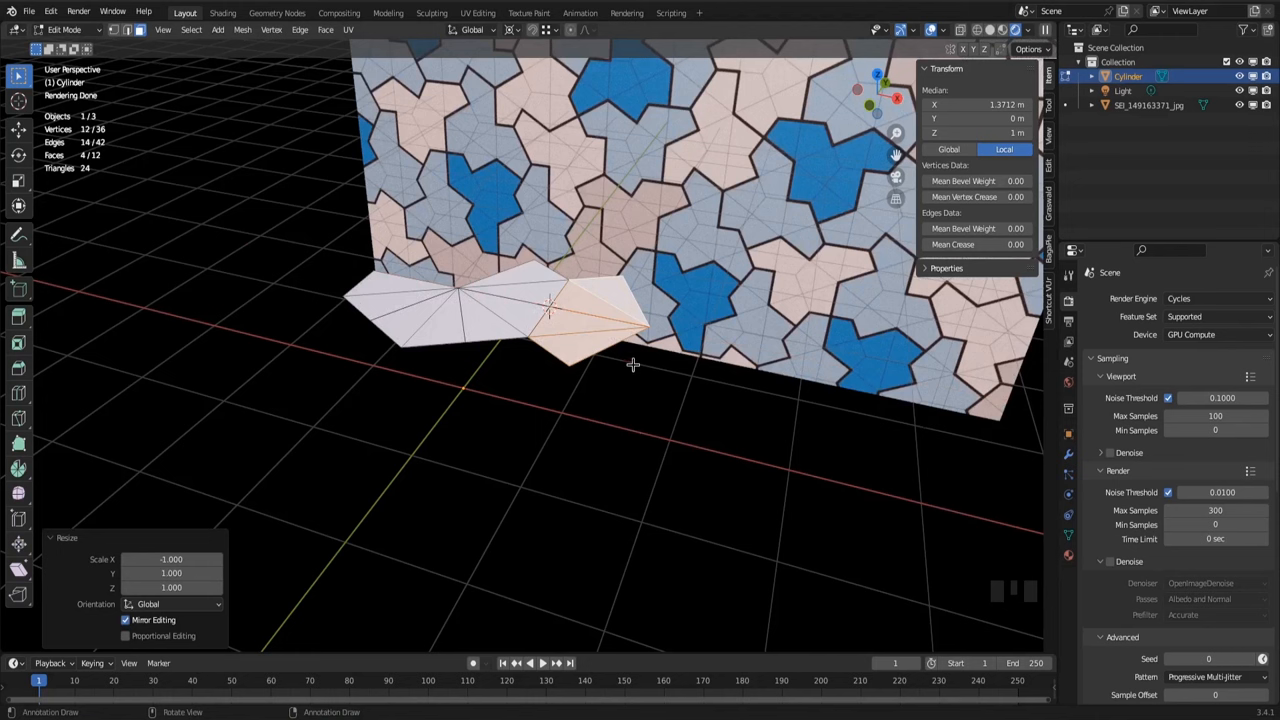
mouse_move(564, 324)
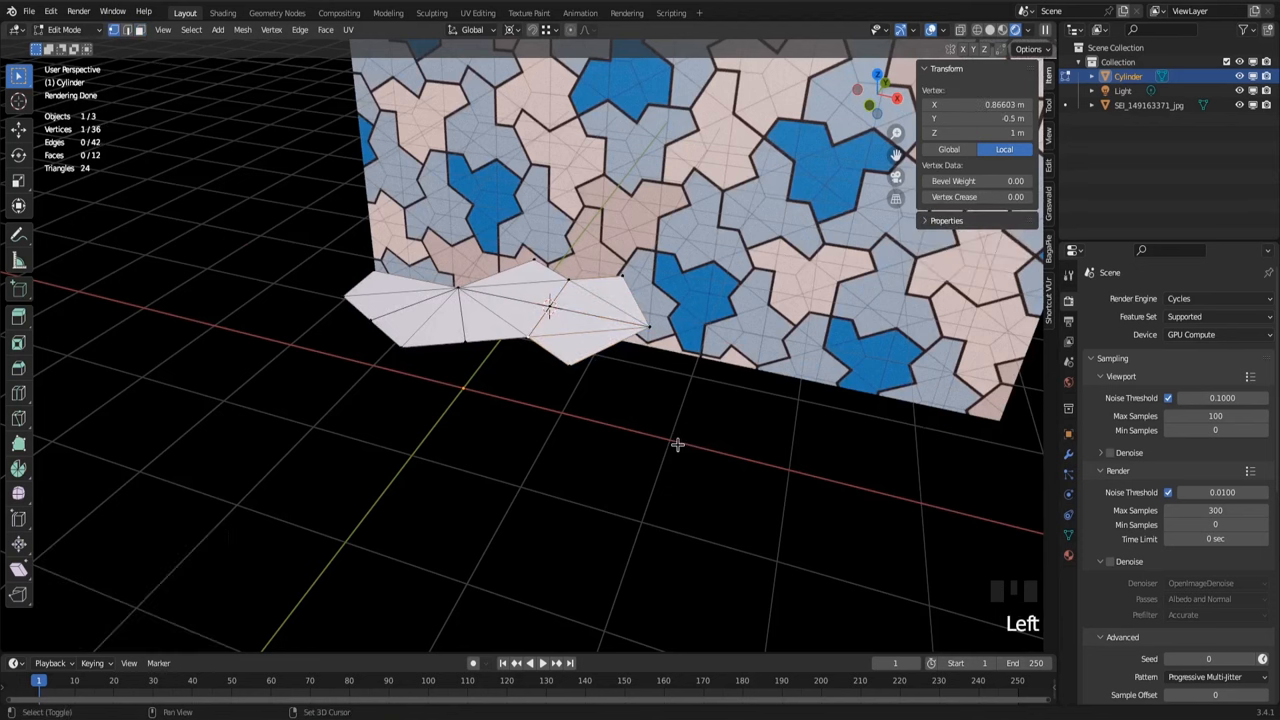
Step: Snap the cursor to a vertex, duplicate slices rotated 60 degrees, and start merging overlaps
key(Shift+S)
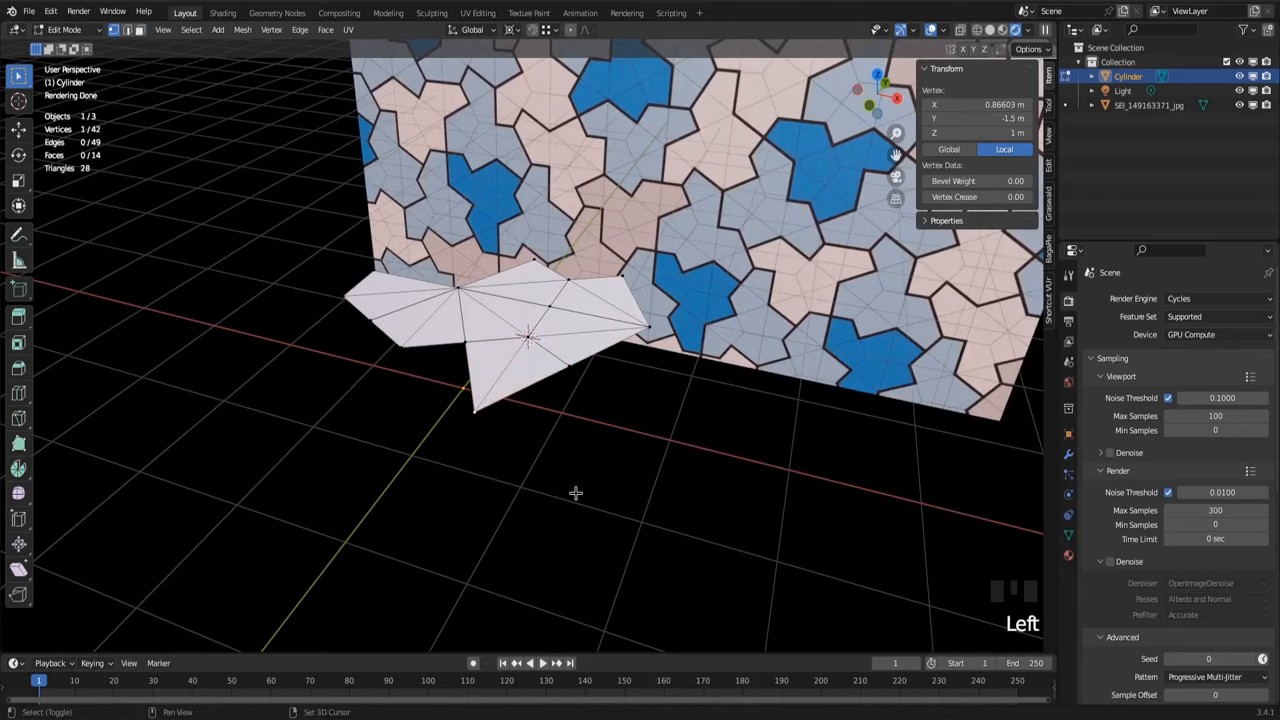
key(shift+s)
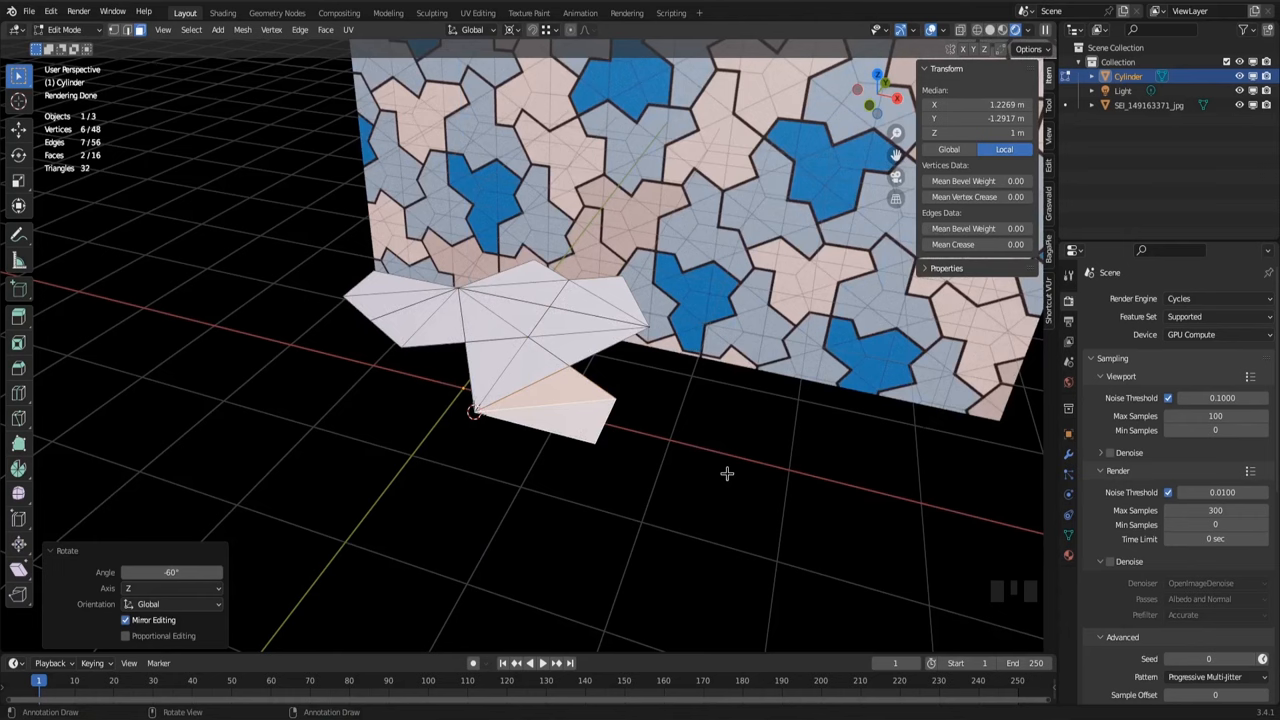
key(m)
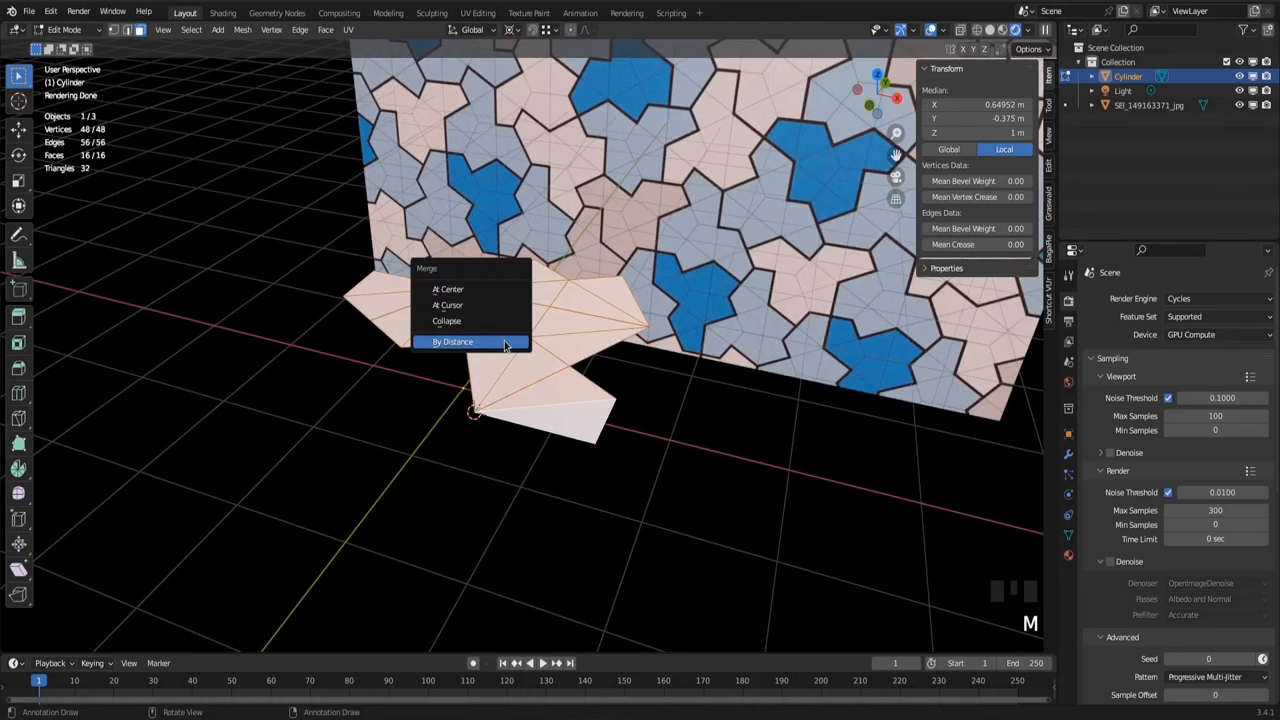
Step: Merge overlapping vertices by distance and return to Object Mode
click(452, 340)
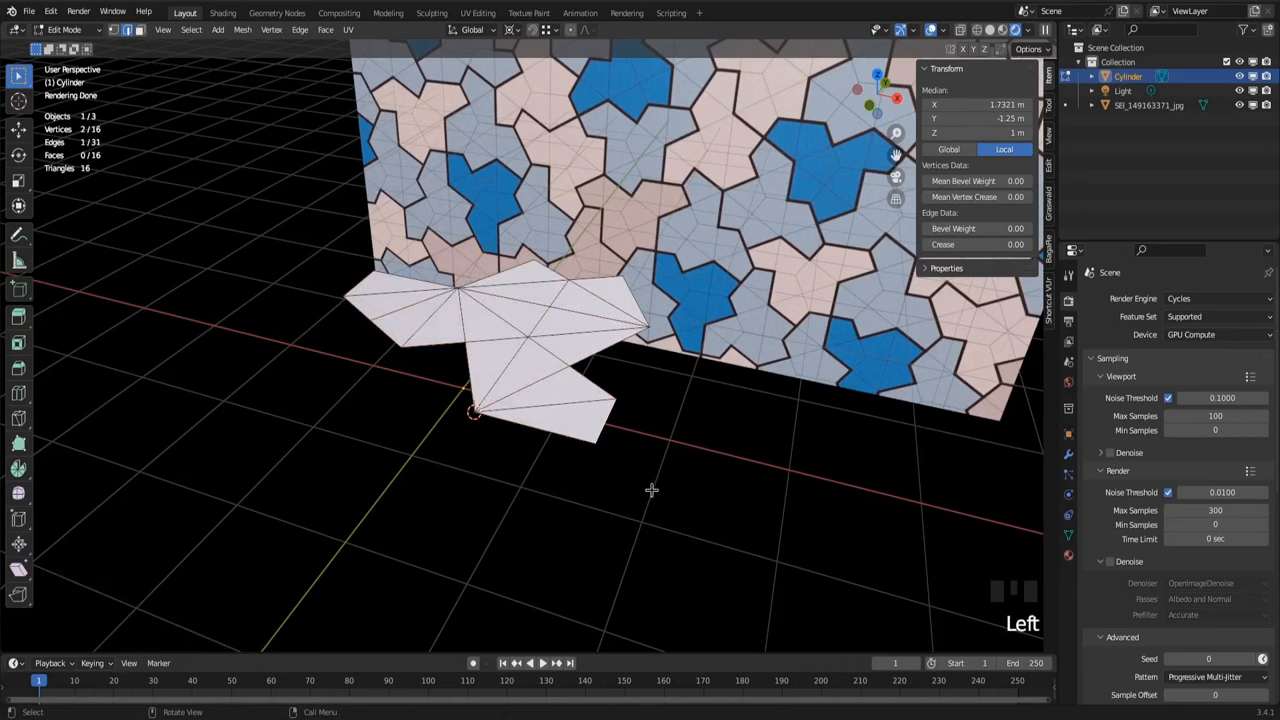
key(Tab)
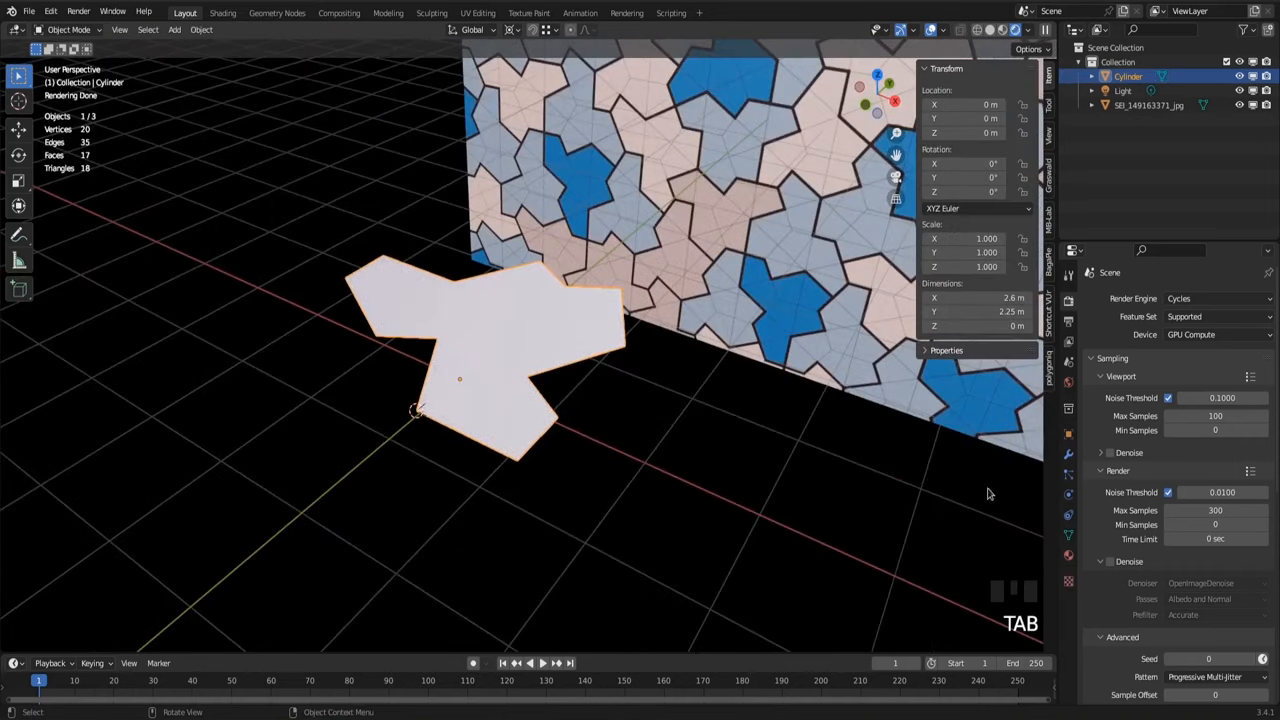
Step: Add a Solidify modifier to thicken the tile and re-enter Edit Mode
click(1136, 298)
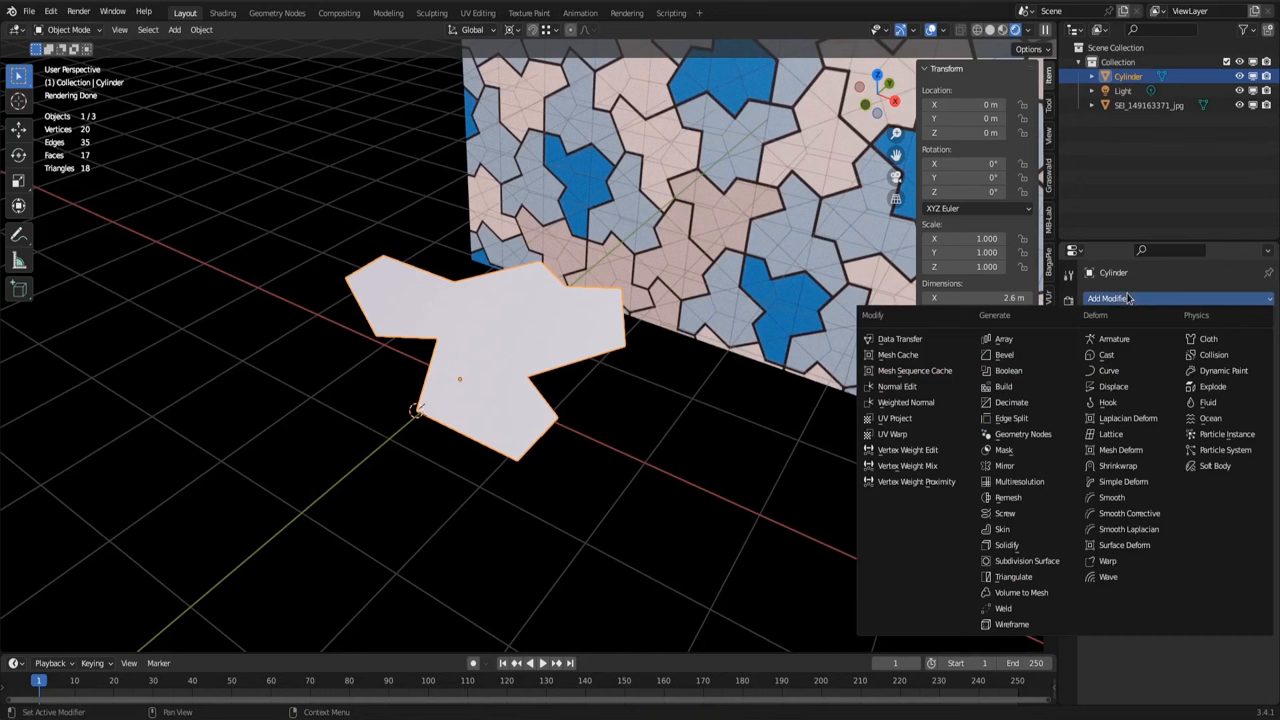
mouse_move(1004, 544)
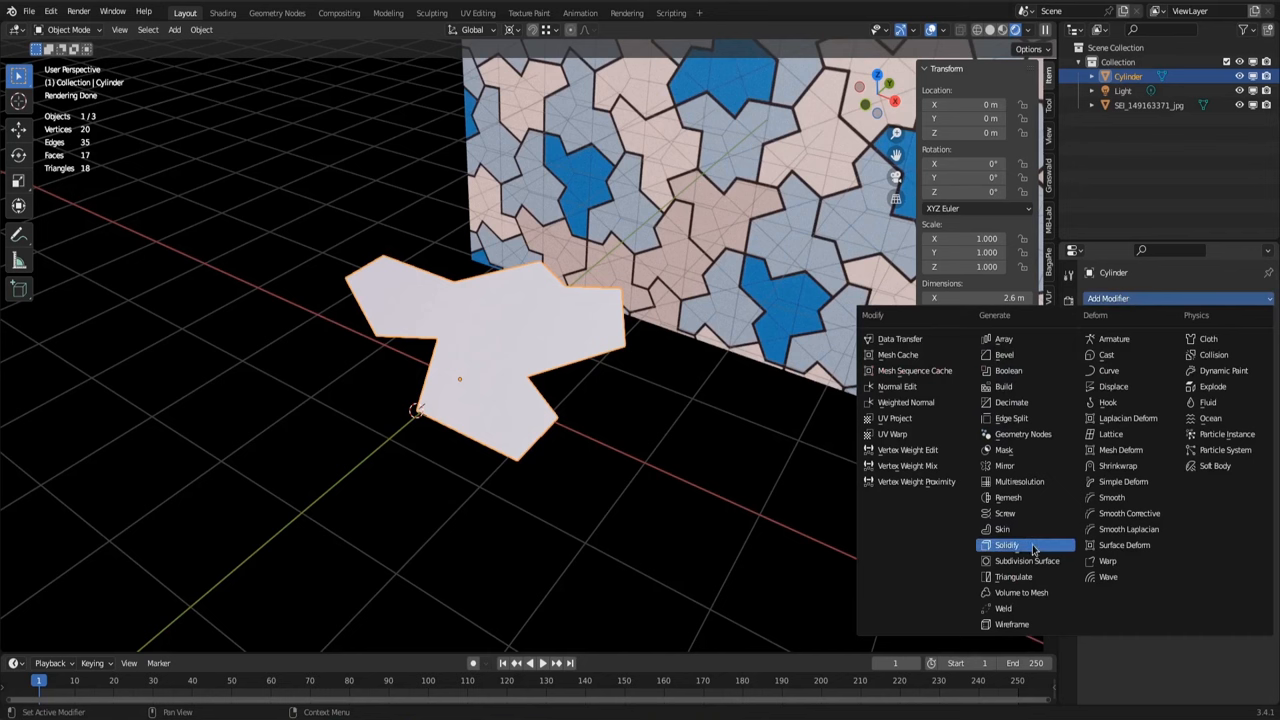
click(1008, 544)
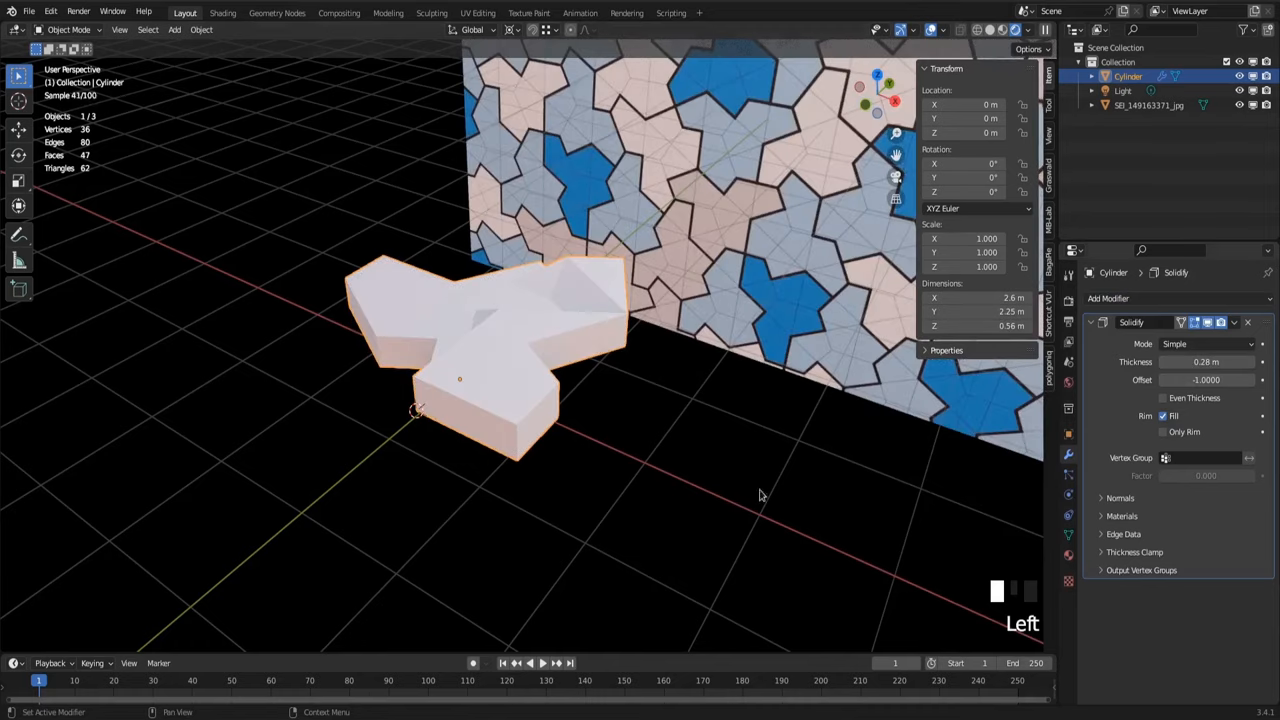
key(Tab)
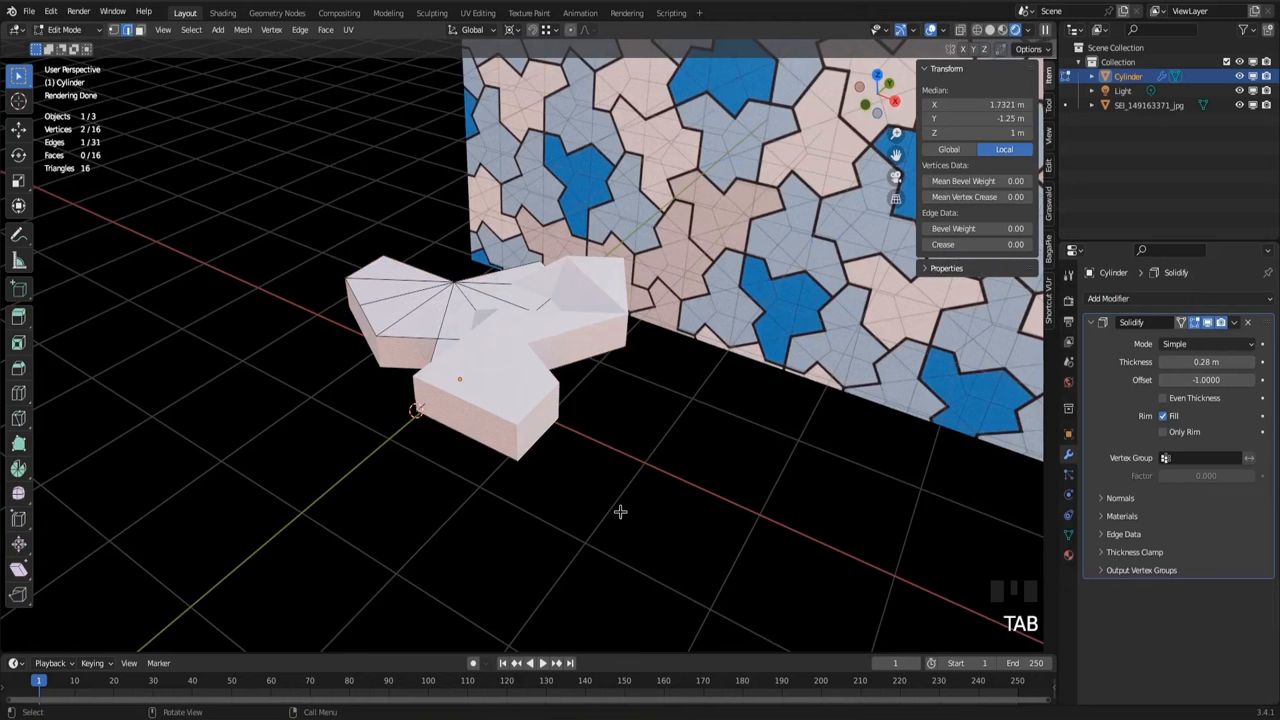
Step: Select all tile geometry and recalculate its normals
key(a)
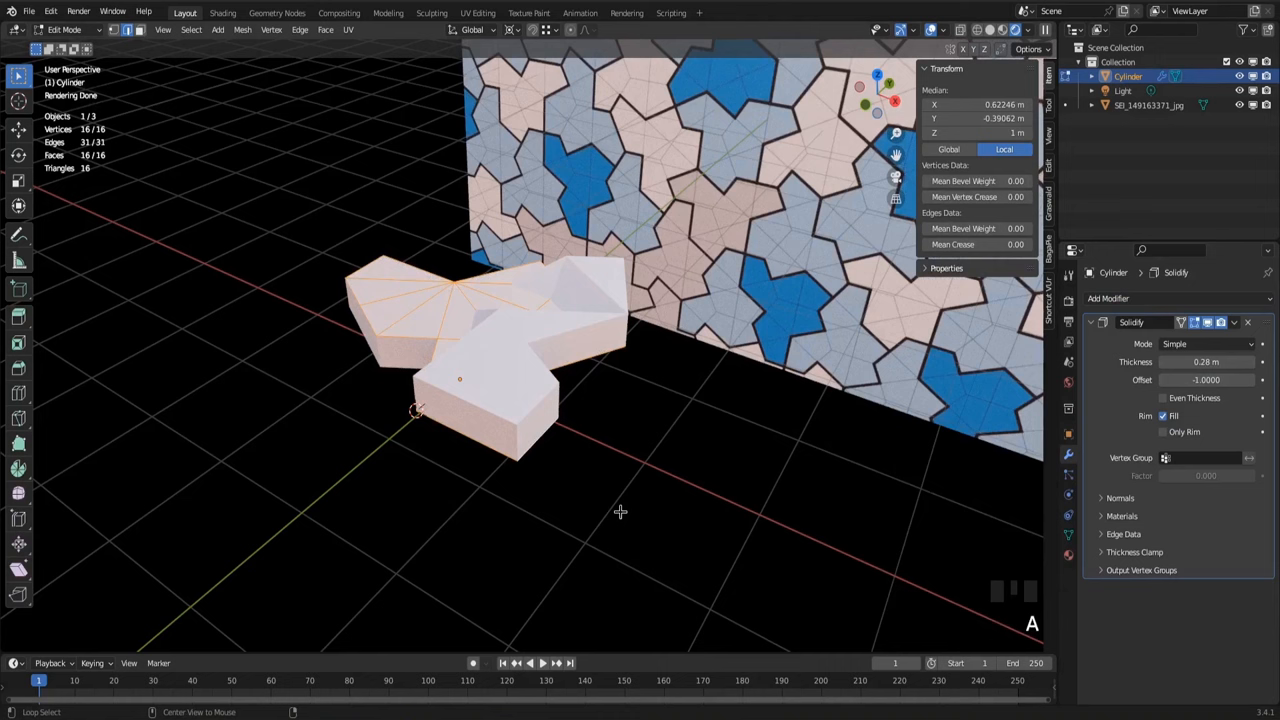
key(alt+n)
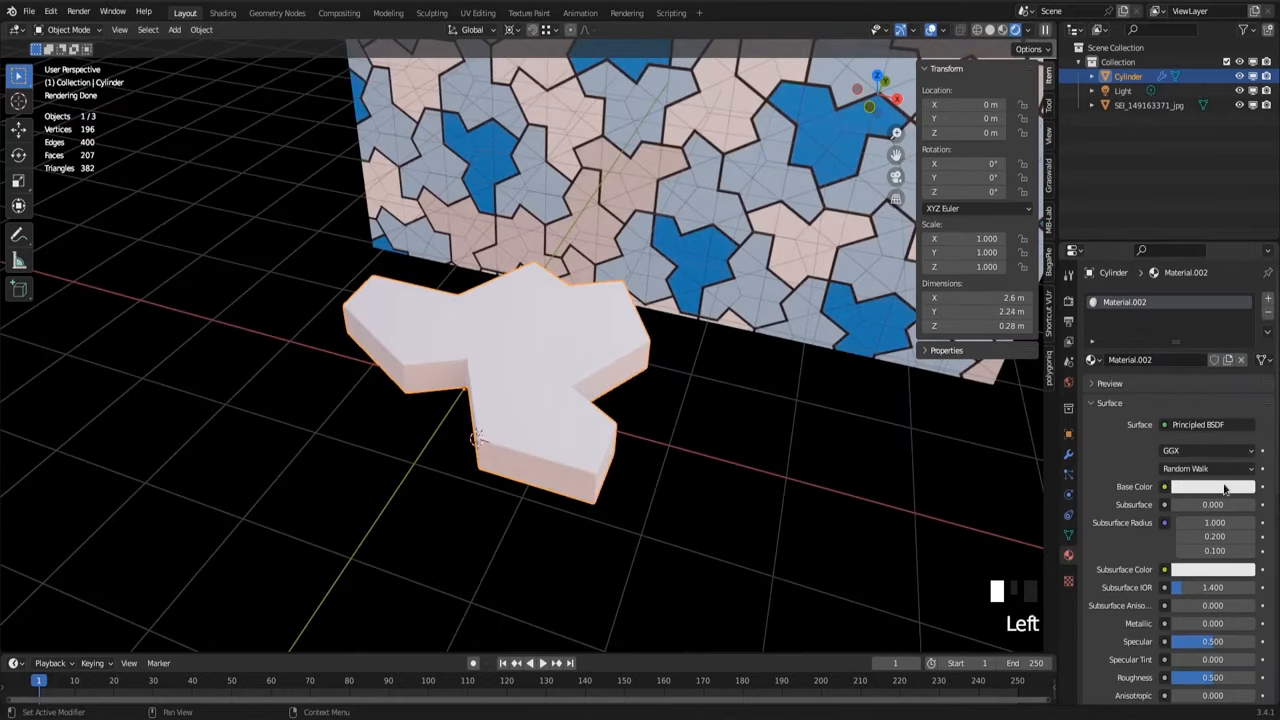
Step: Set the material's base colour to blue and duplicate the tile
click(1212, 486)
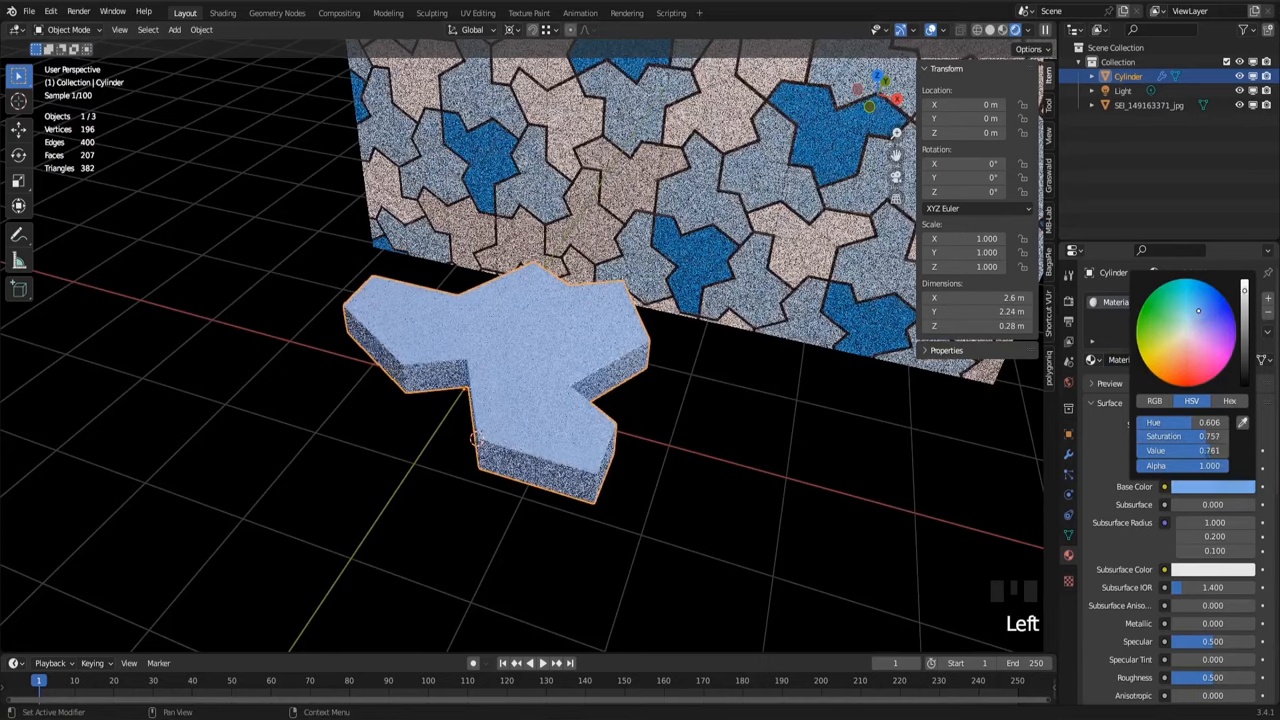
scroll(down, 3)
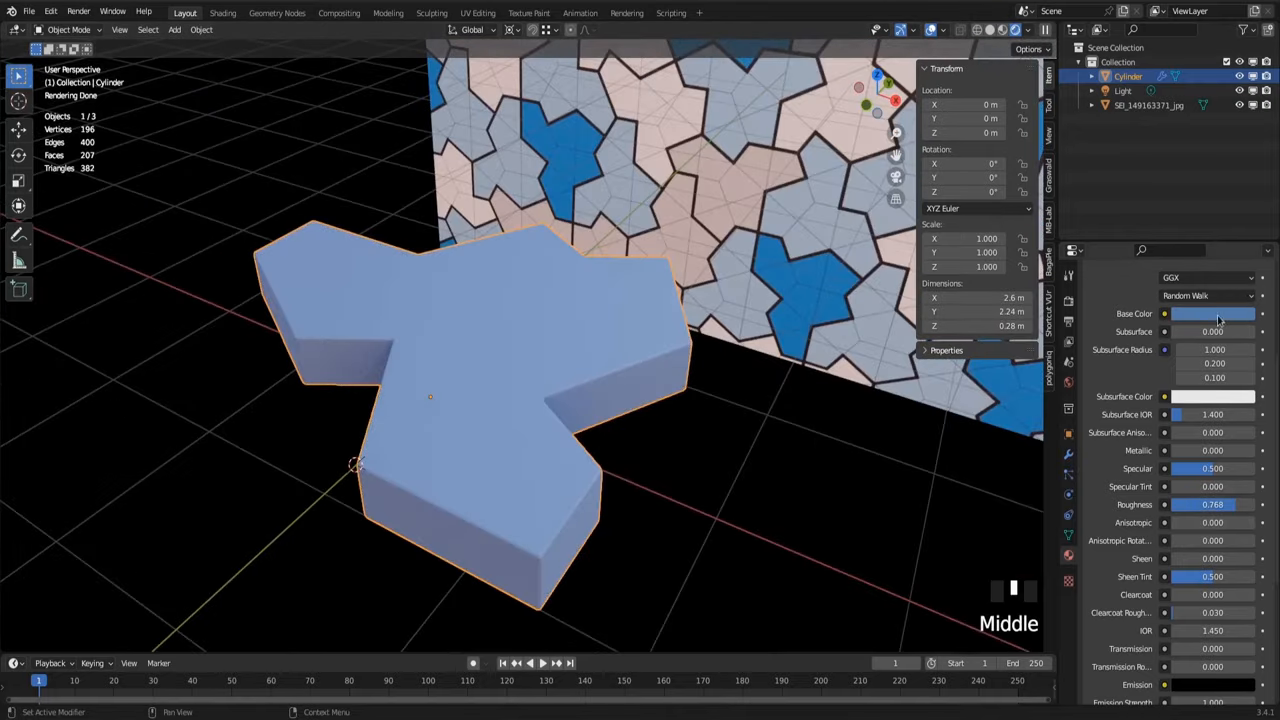
key(shift+d)
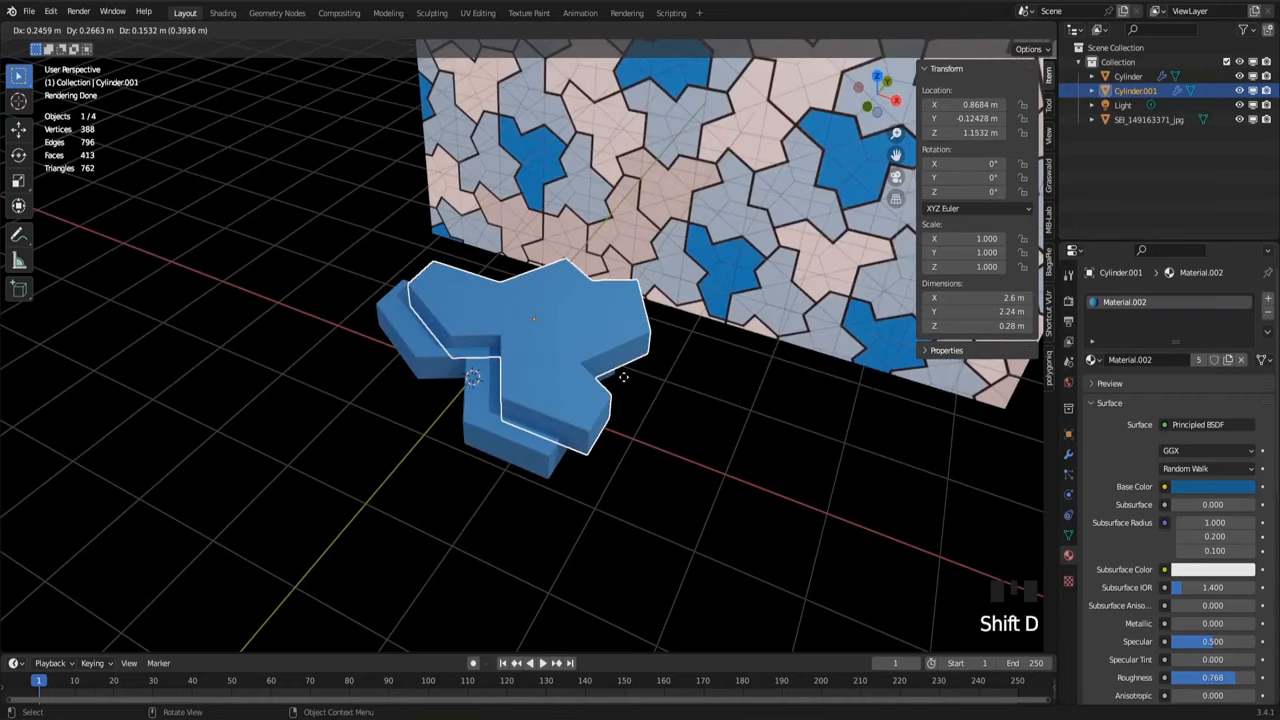
Step: Duplicate the blue hat tile with Shift+D and fit the copy snugly against the original
key(shift+d)
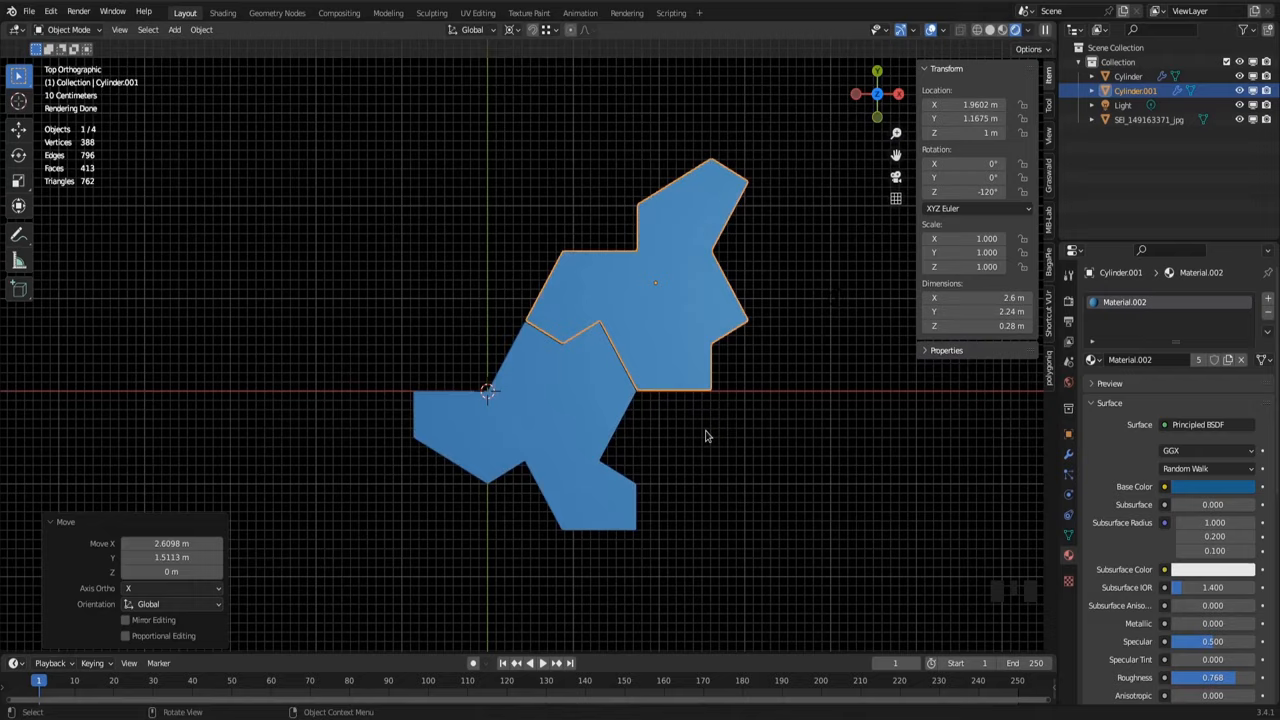
scroll(up, 3)
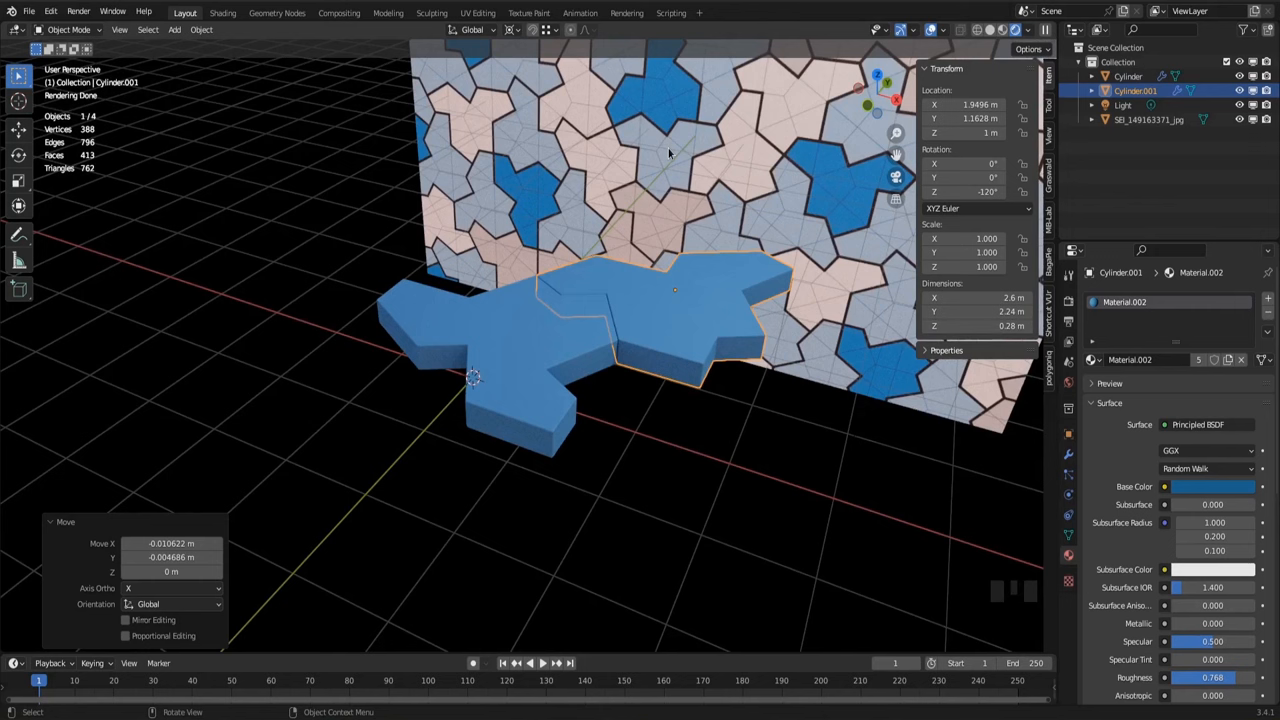
mouse_move(716, 436)
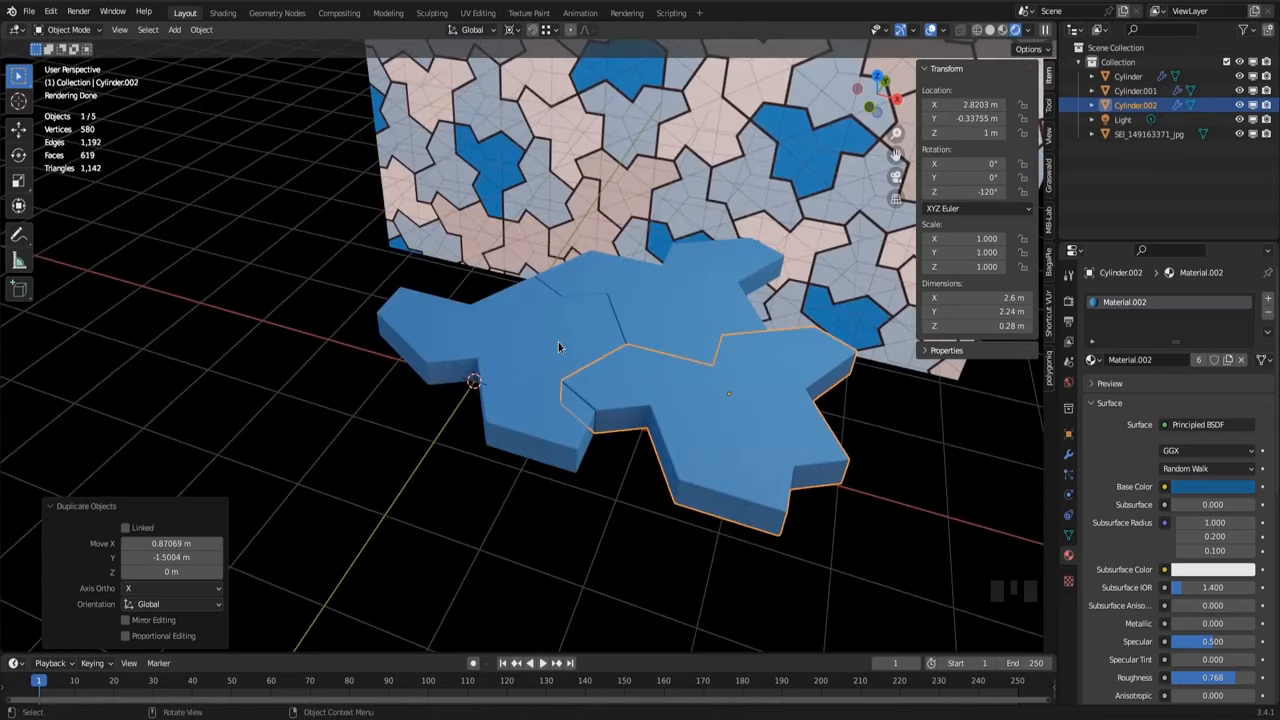
Step: Duplicate another tile, rotate it 120° about Z, and move it into the cluster from top view
key(shift+d)
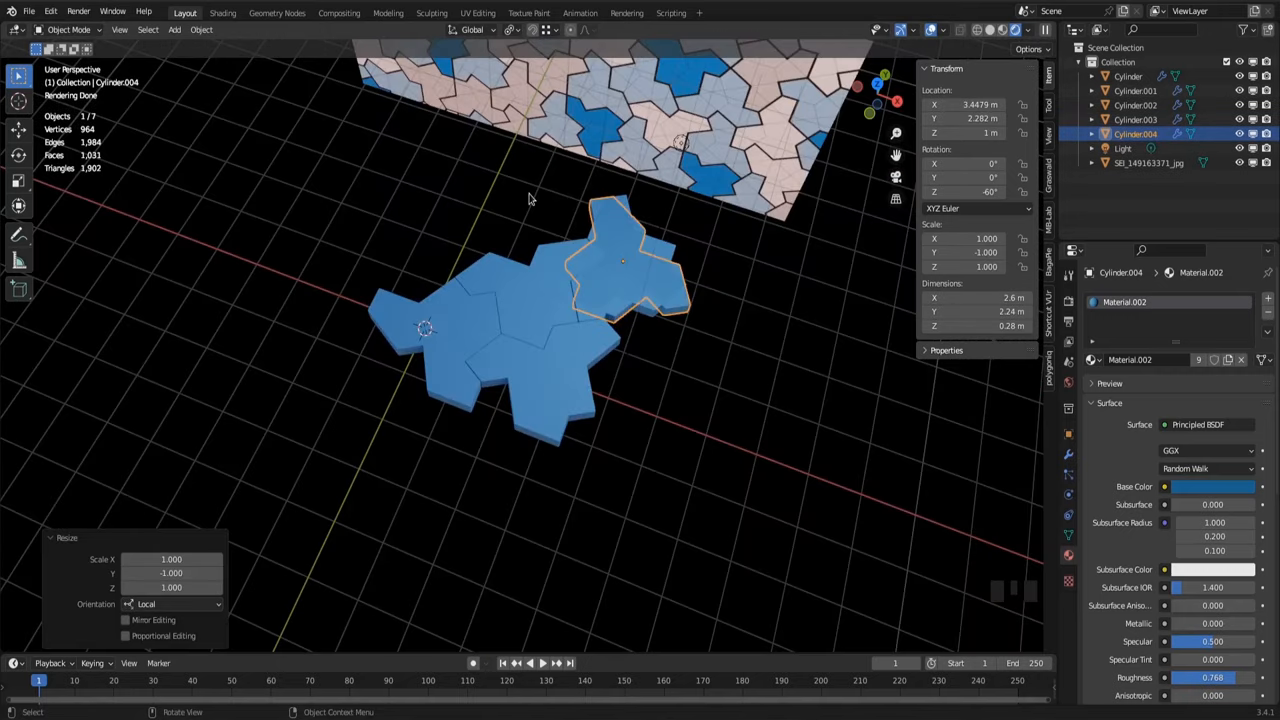
key(r)
text(120)
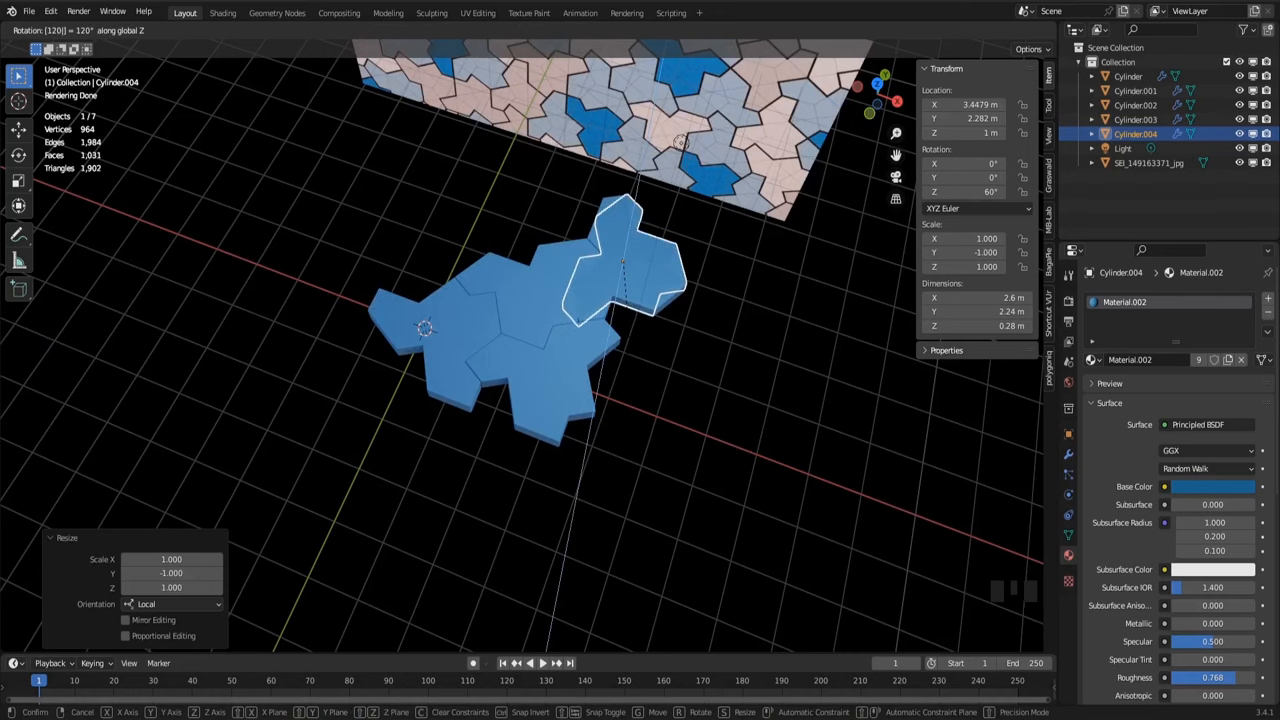
click(616, 378)
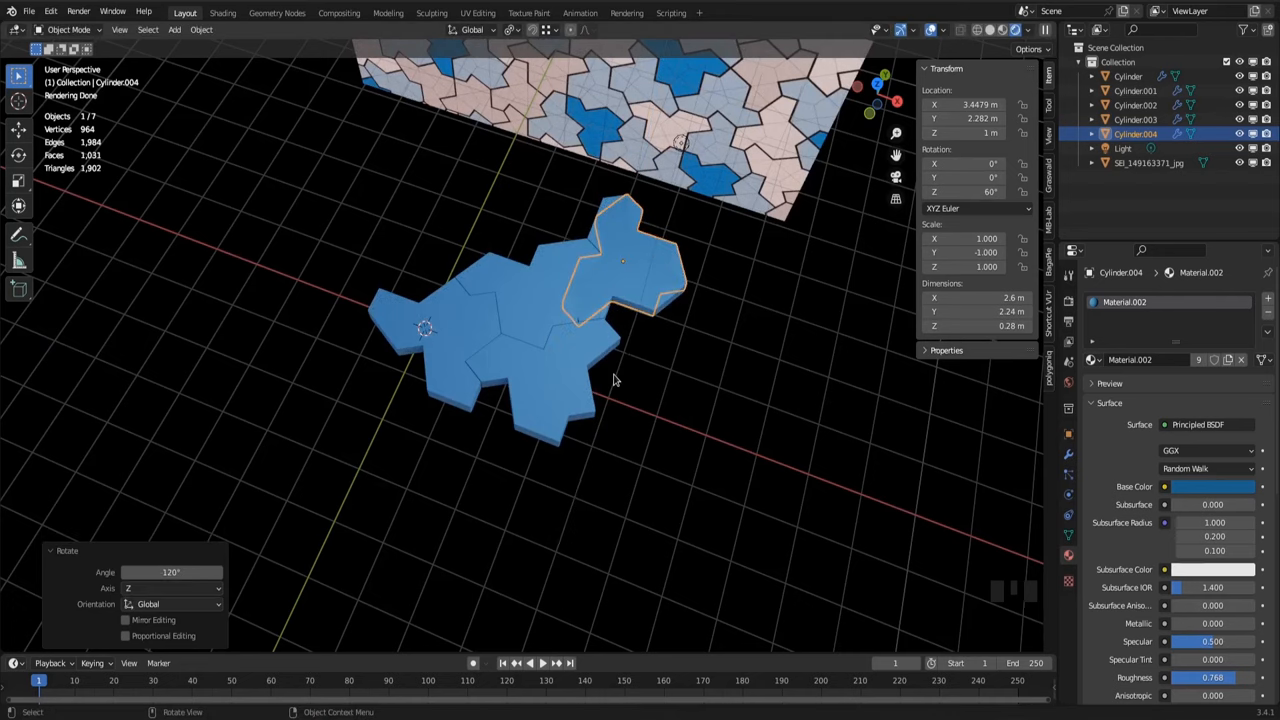
key(NUMPAD_7)
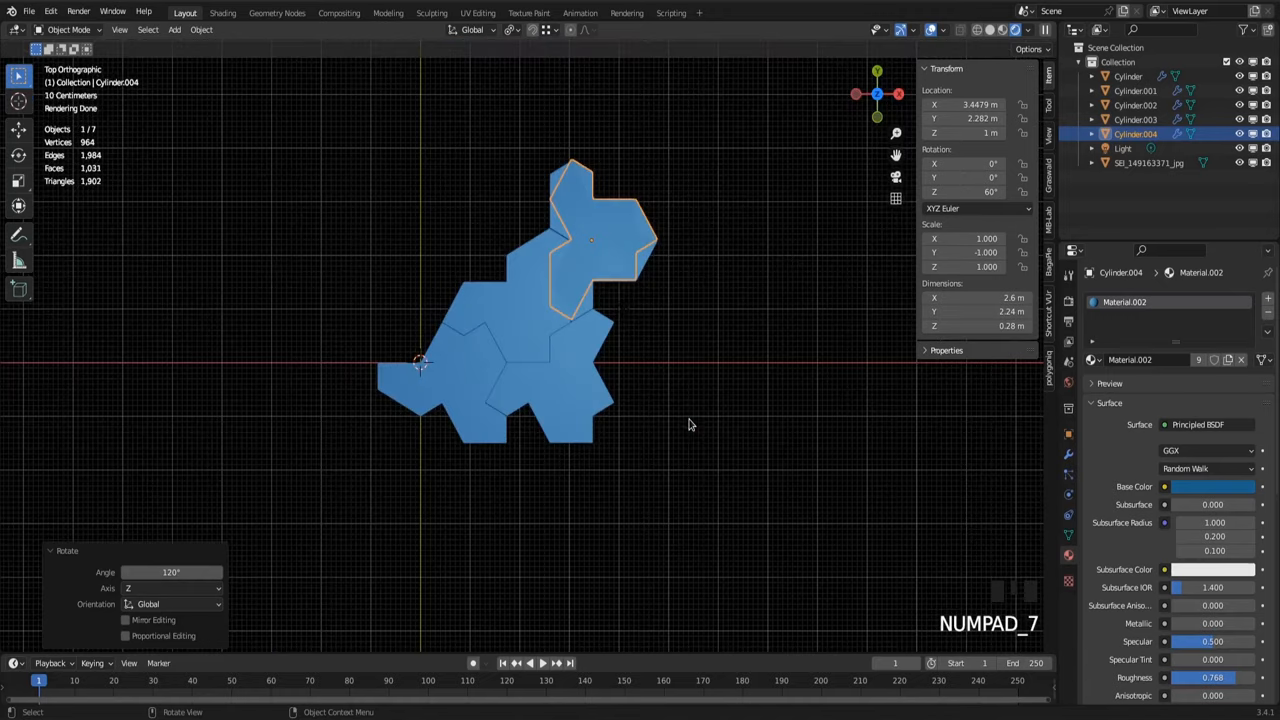
key(g)
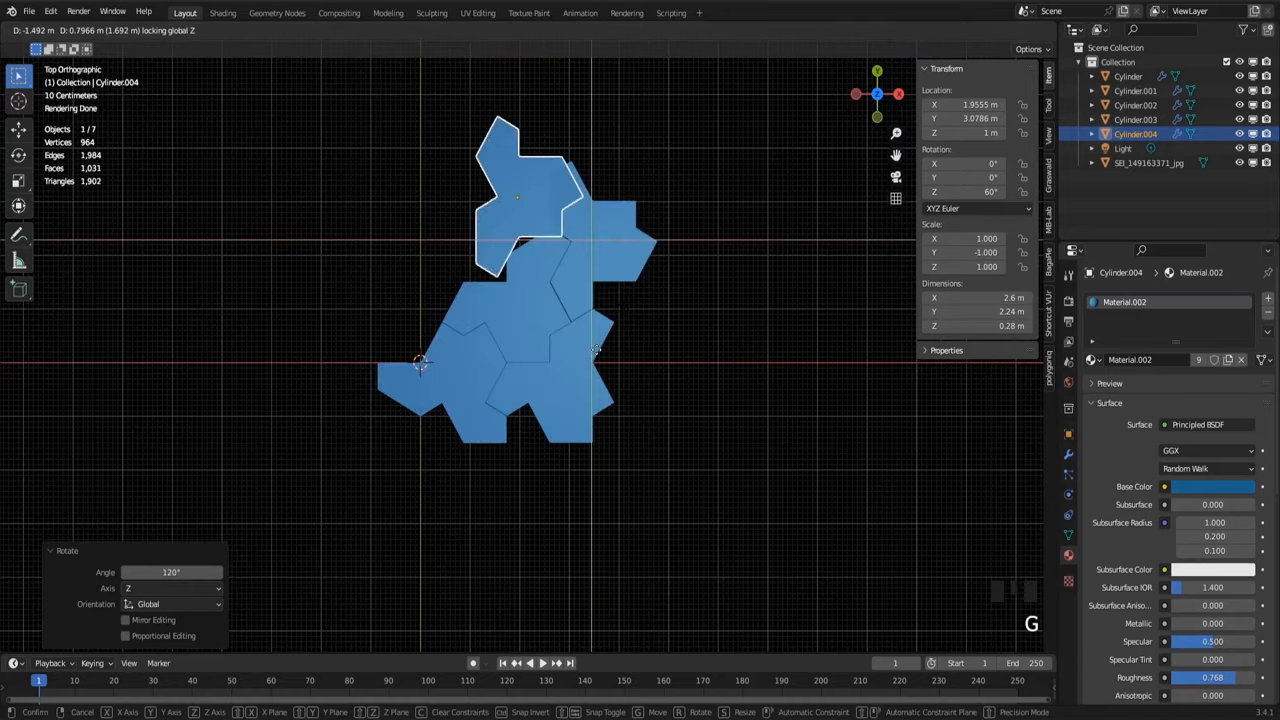